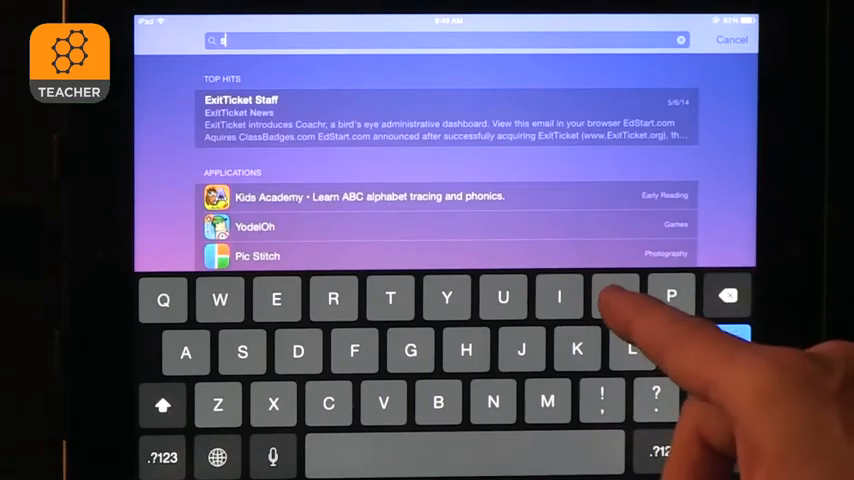
Search Spotlight for 'socrative' to list the Socrative Student and Teacher apps.
{"action": "type", "text": "socrative"}
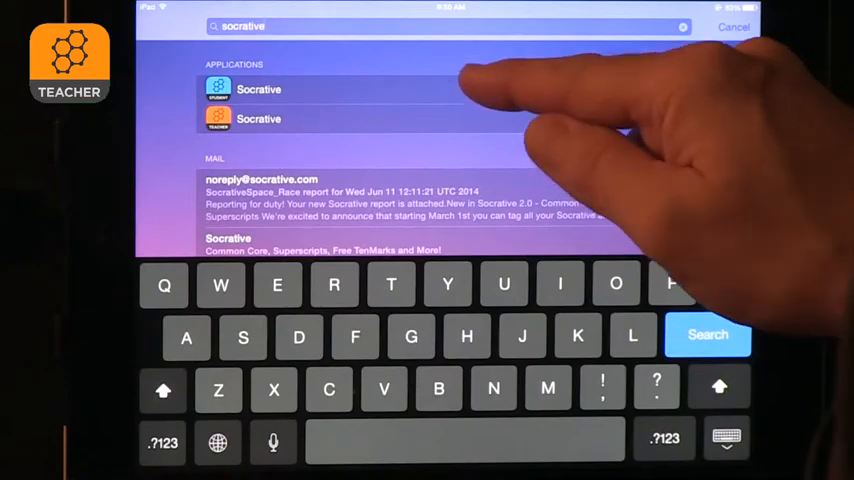
Launch Socrative Student and start entering the teacher's room name.
{"action": "left_click", "coordinate": [259, 118]}
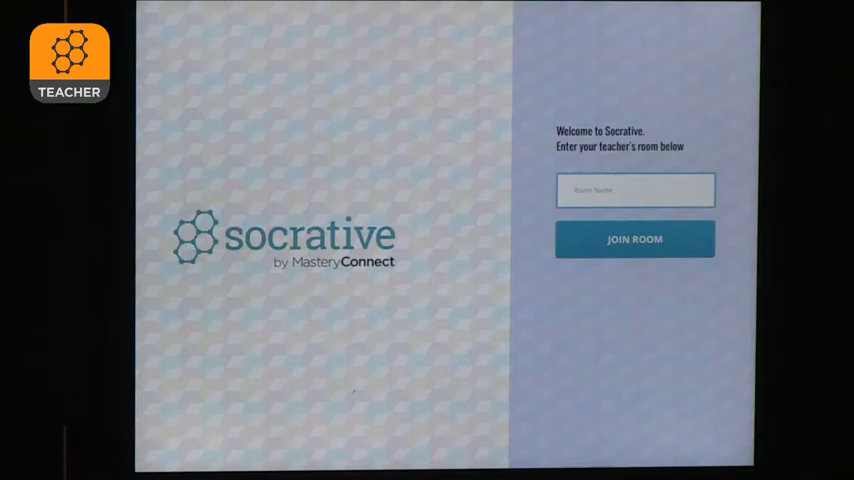
{"action": "left_click", "coordinate": [634, 239]}
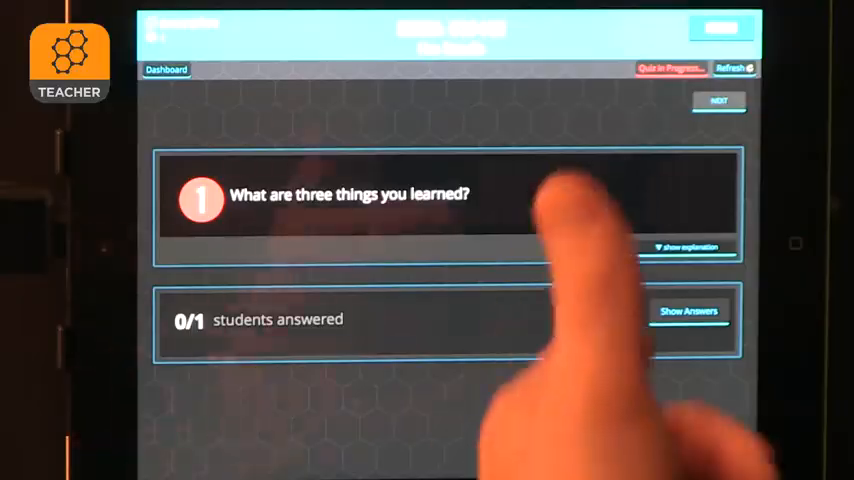
Show live results for 'What are three things you learned?' in the Teacher app.
{"action": "left_click", "coordinate": [688, 311]}
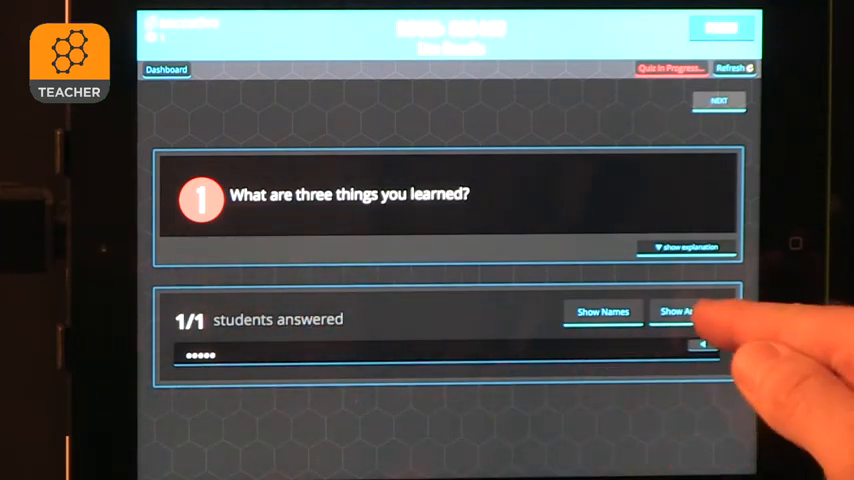
Reveal the single submitted answer to question 1 via Show Answers.
{"action": "left_click", "coordinate": [688, 311]}
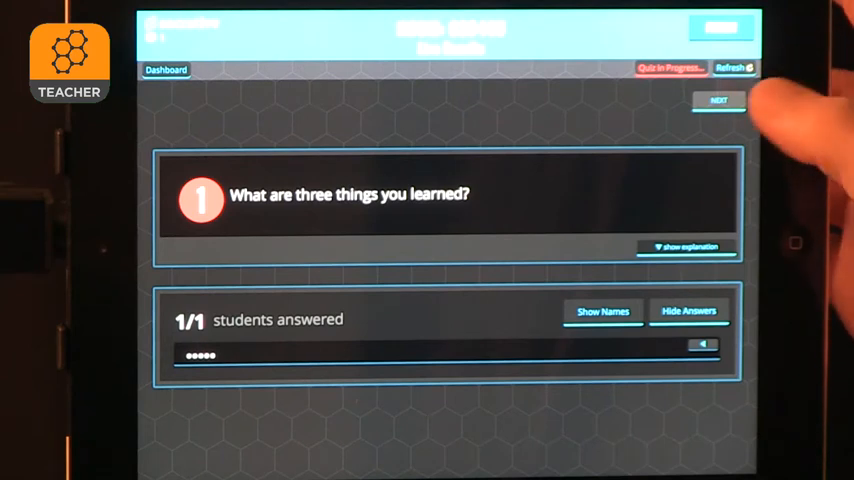
{"action": "left_click", "coordinate": [719, 101]}
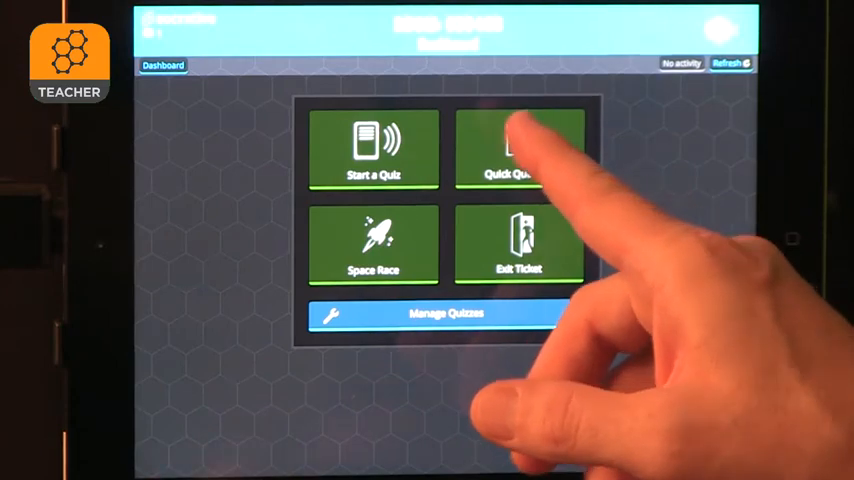
Start a Quick Question from the dashboard to choose its question type.
{"action": "left_click", "coordinate": [516, 150]}
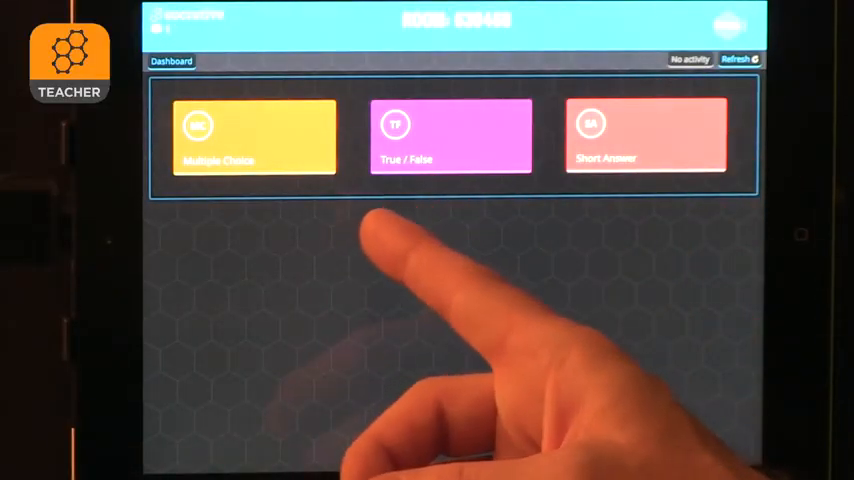
{"action": "mouse_move", "coordinate": [500, 280]}
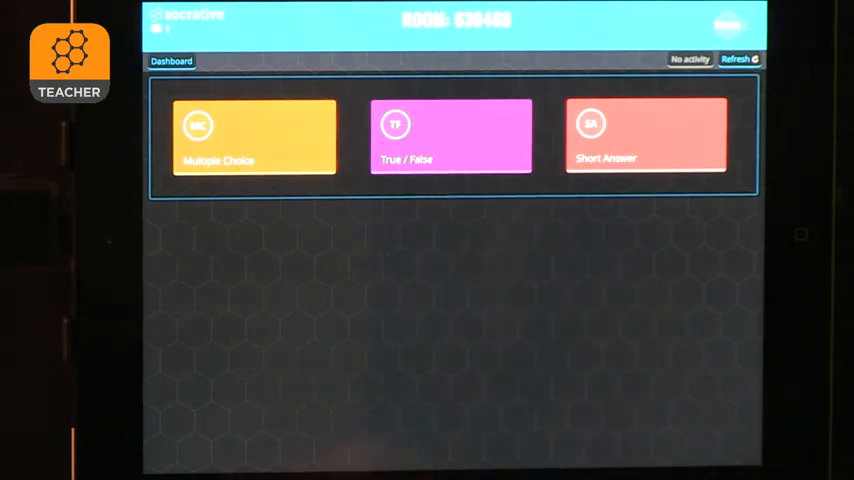
Pick a question type for the quick question, returning to the dashboard.
{"action": "left_click", "coordinate": [451, 135]}
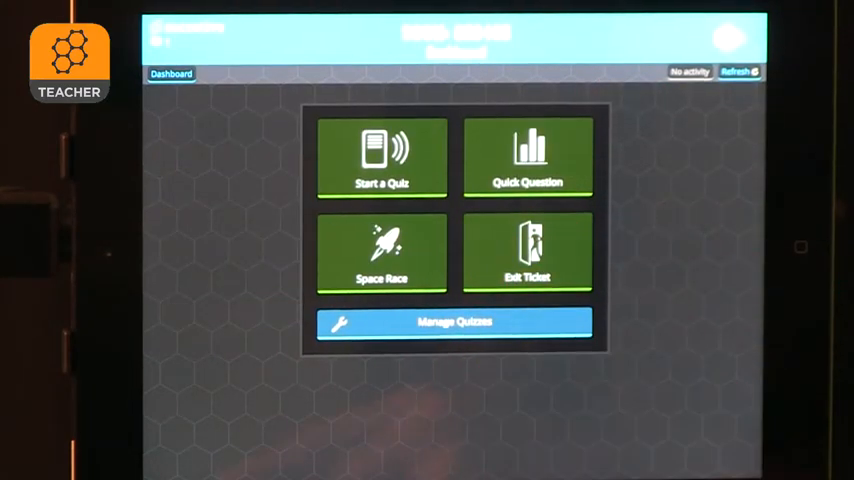
Leave Socrative for the iPad home screen of app folders.
{"action": "left_click", "coordinate": [382, 158]}
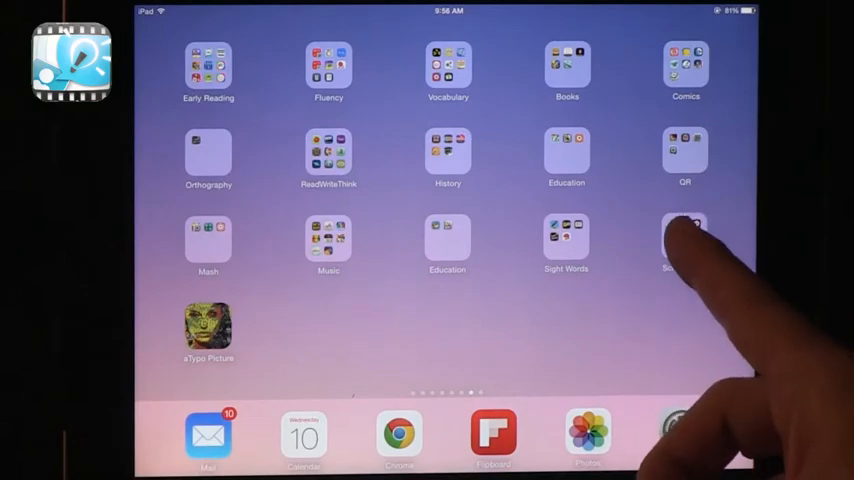
Launch Explain Everything from the Screen Cast folder.
{"action": "left_click", "coordinate": [685, 240]}
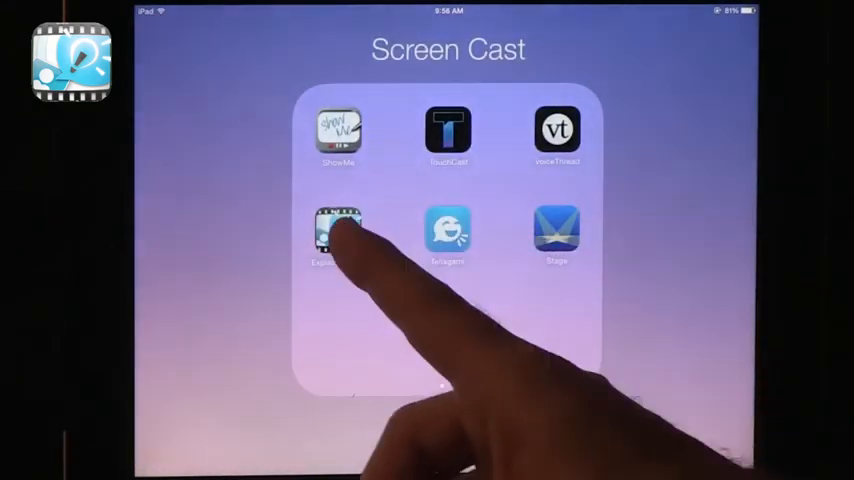
{"action": "left_click", "coordinate": [338, 233]}
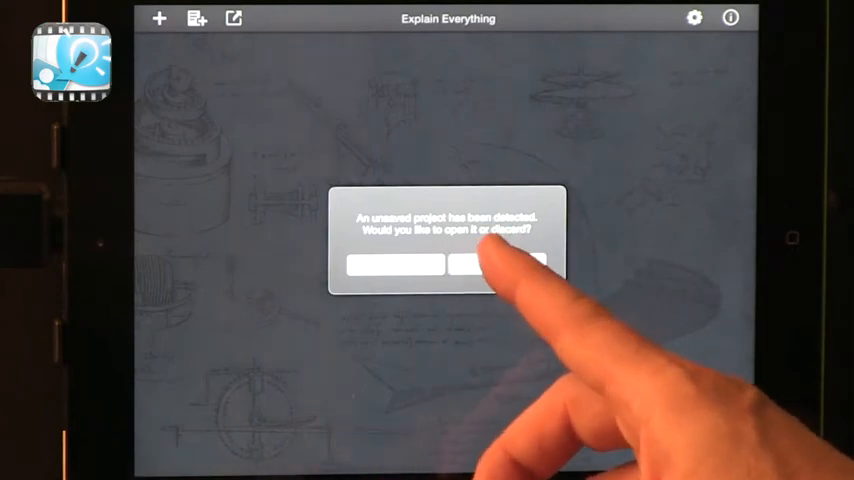
Dismiss the unsaved-project alert and start a new blank whiteboard project.
{"action": "left_click", "coordinate": [490, 263]}
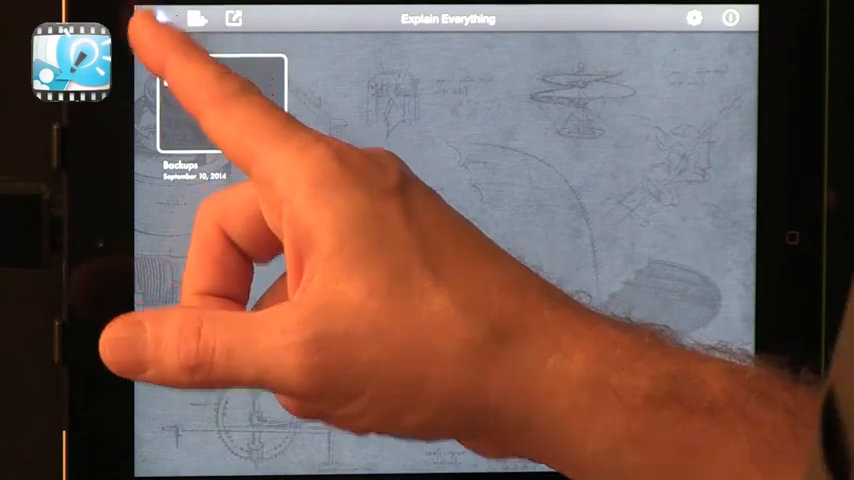
{"action": "left_click", "coordinate": [158, 18]}
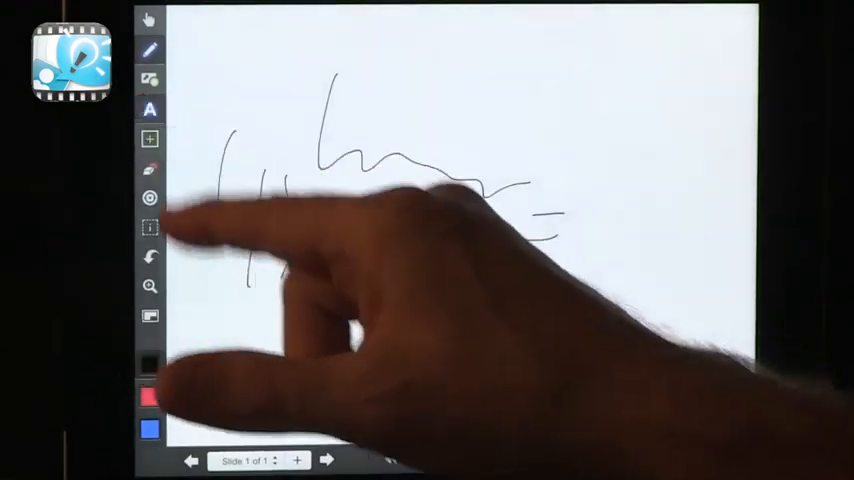
Add a 'Train' text box above 4x+3 and proceed to name the project for saving.
{"action": "left_click", "coordinate": [149, 110]}
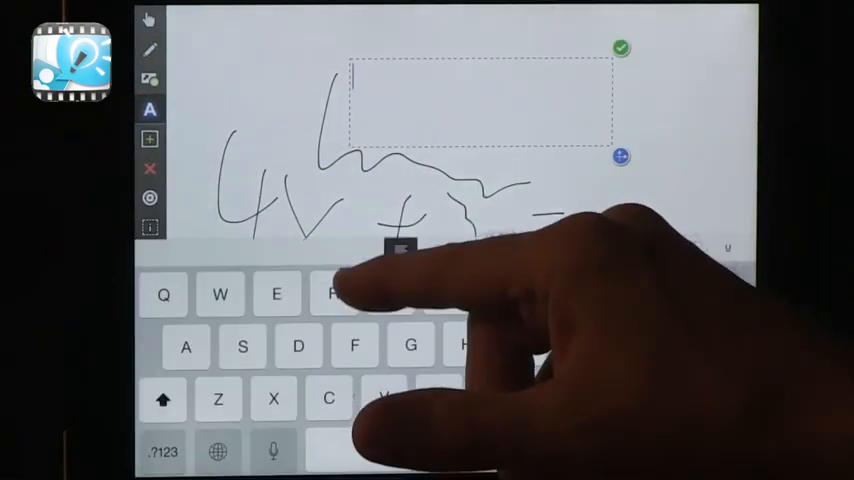
{"action": "type", "text": "Train"}
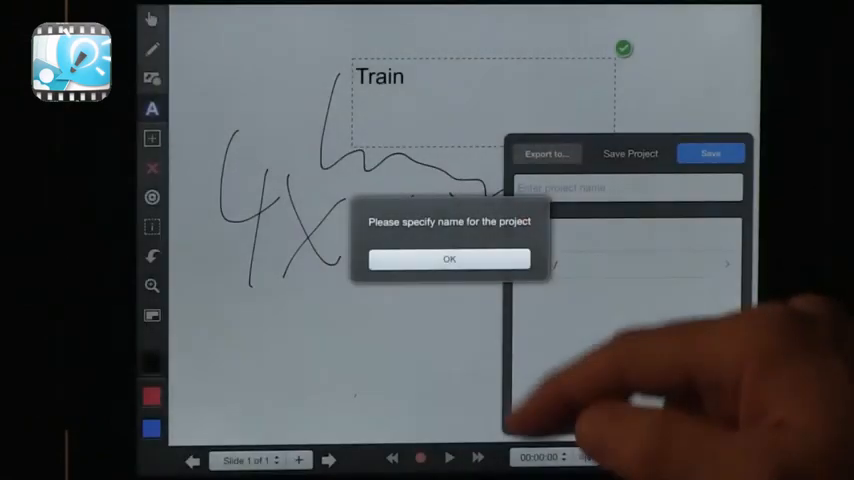
{"action": "left_click", "coordinate": [448, 259]}
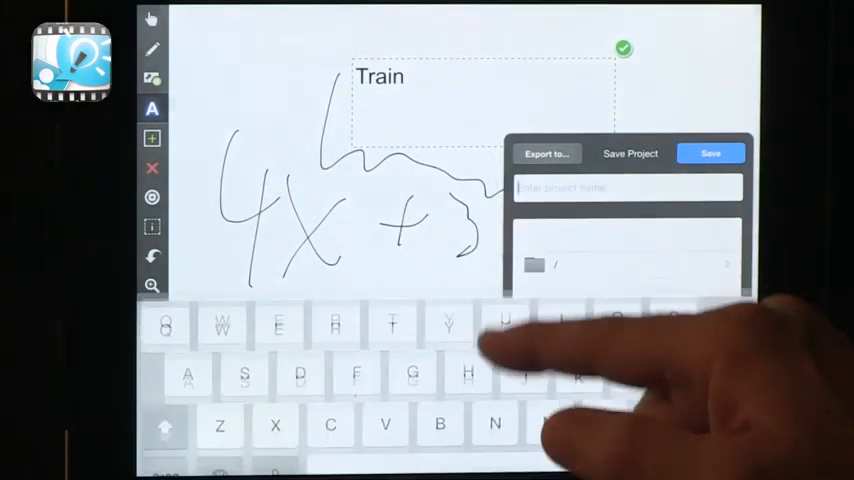